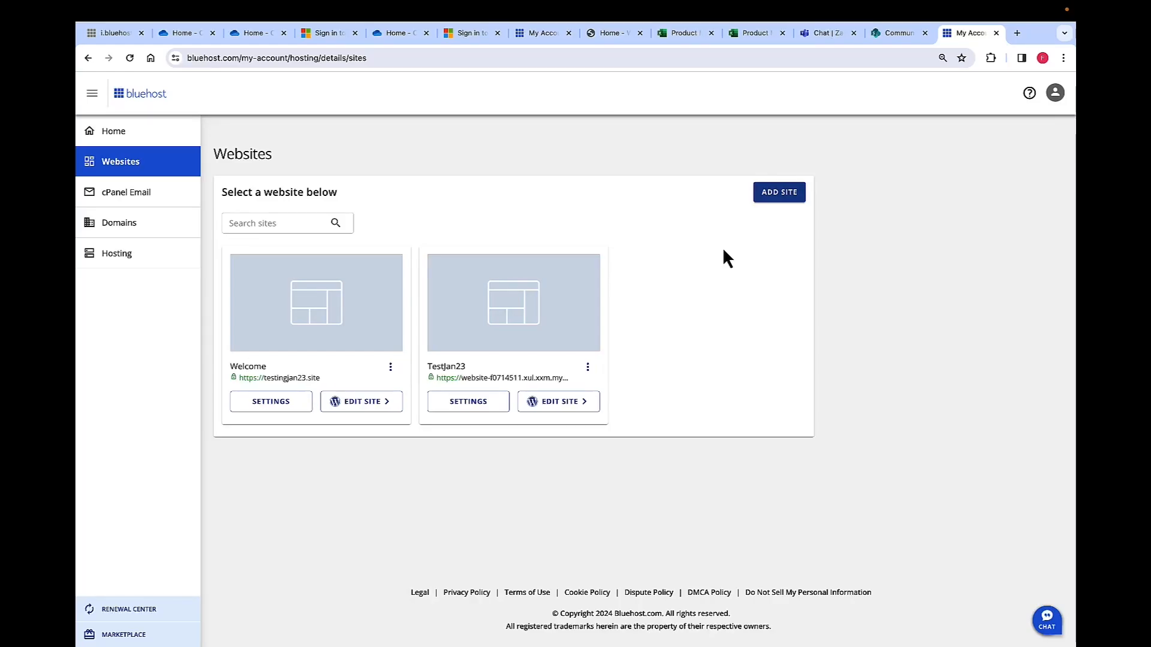
{"action": "mouse_move", "coordinate": [721, 253]}
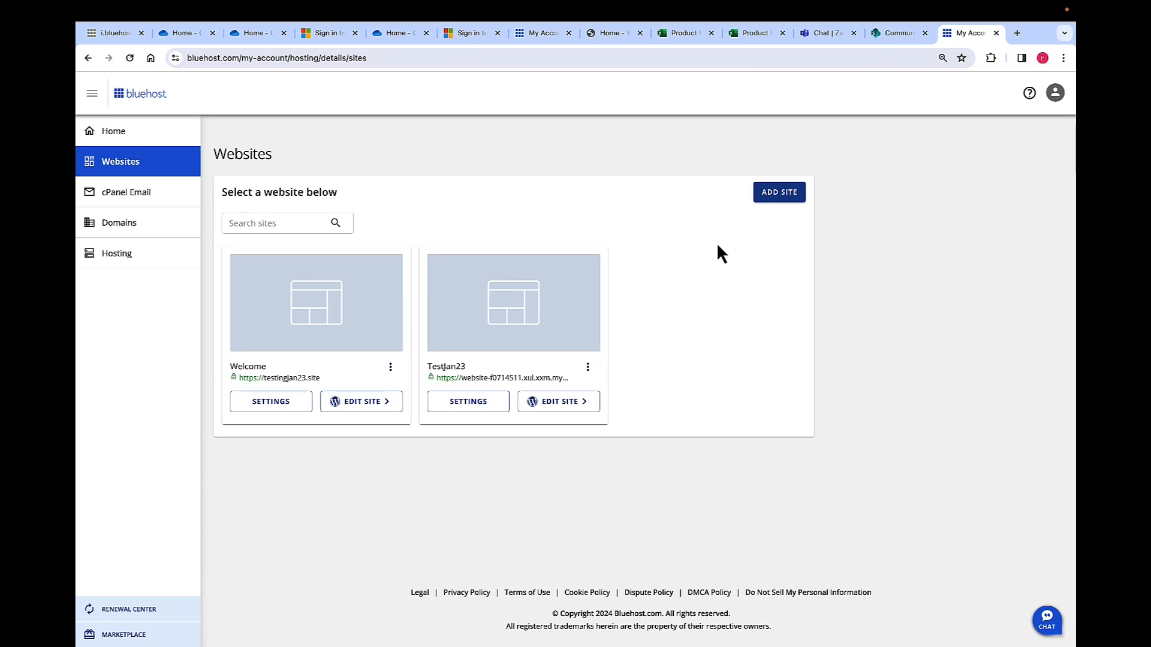
{"action": "mouse_move", "coordinate": [729, 262]}
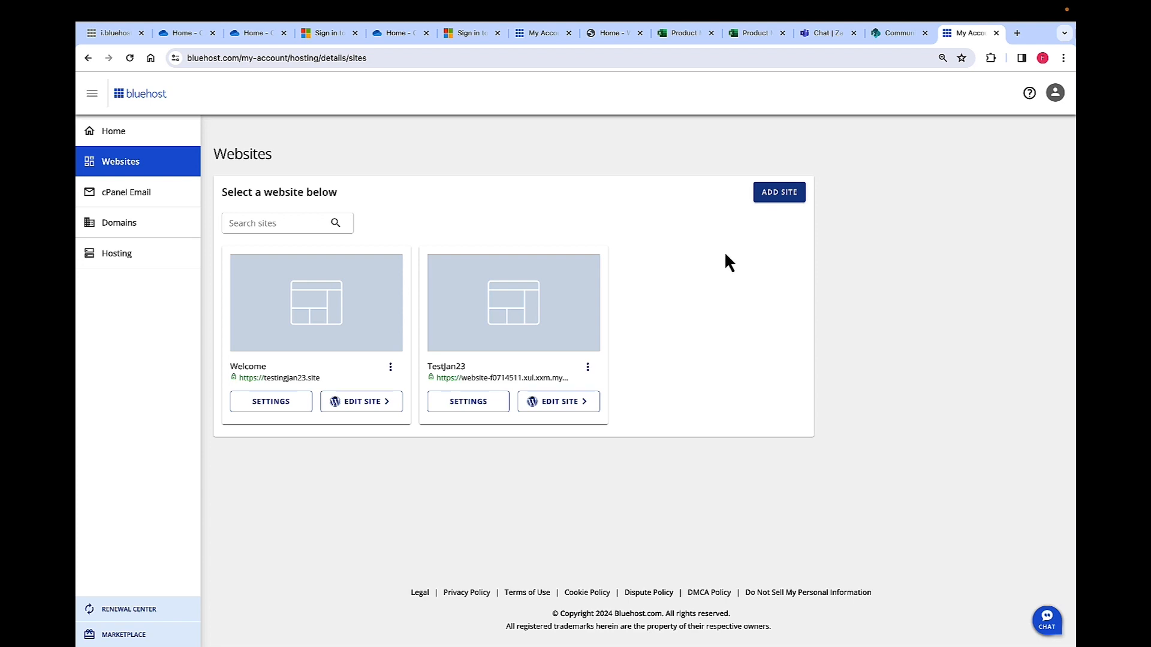
{"action": "mouse_move", "coordinate": [132, 176]}
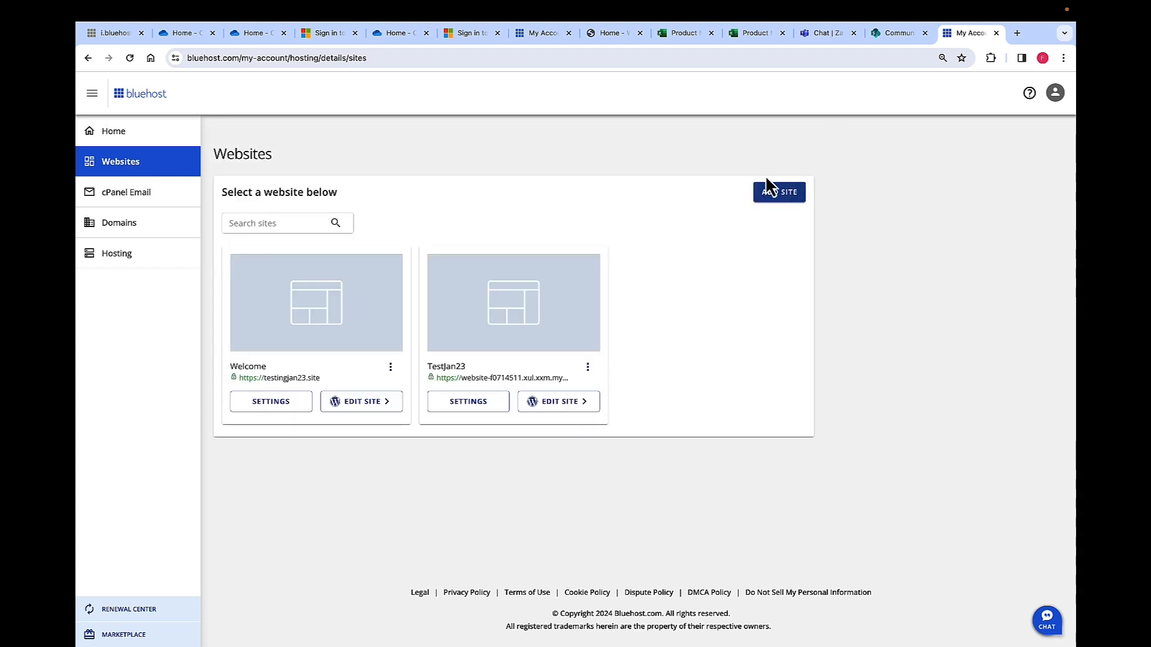
Add a new WordPress site and enter 'march' as its site title
{"action": "left_click", "coordinate": [778, 192]}
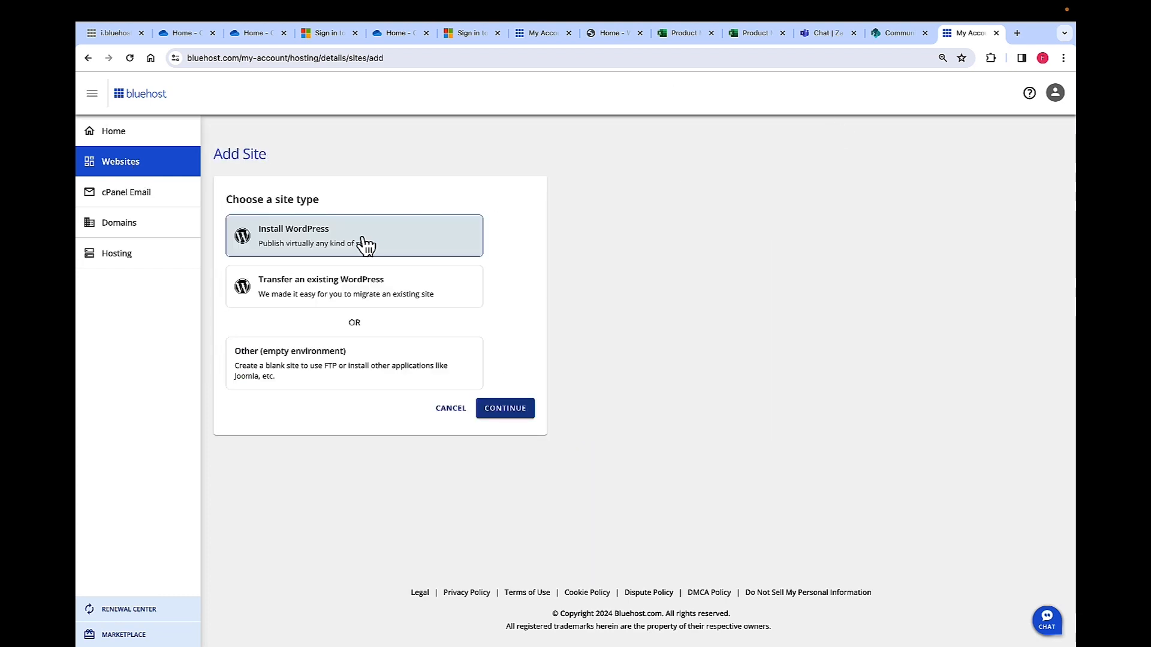
{"action": "mouse_move", "coordinate": [380, 275]}
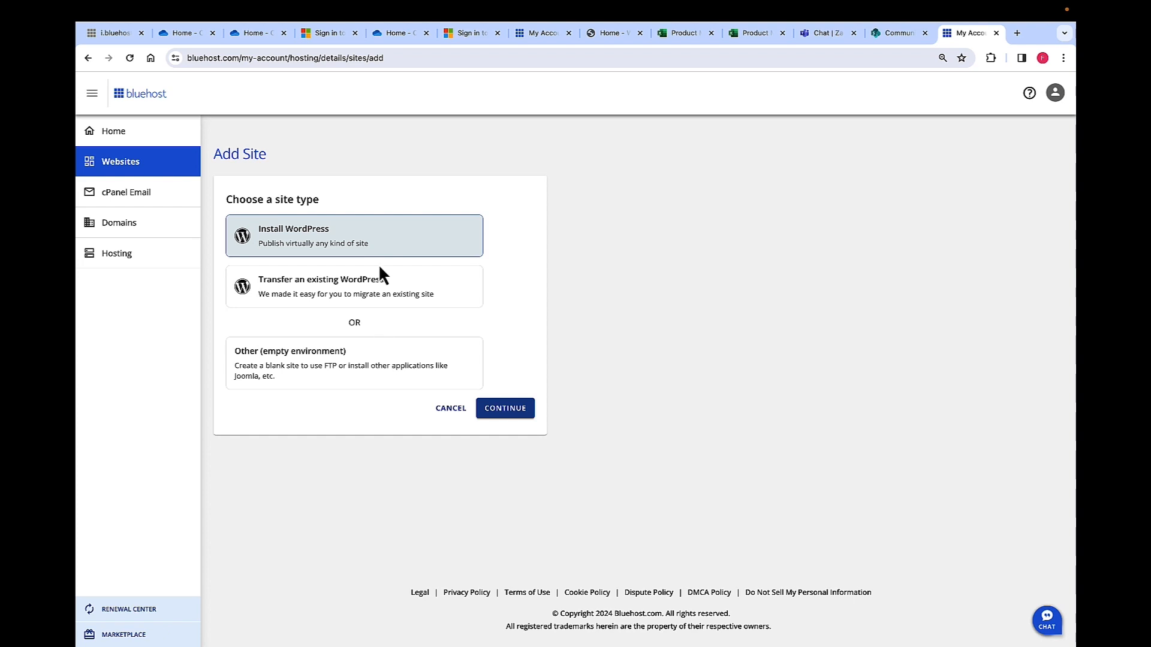
{"action": "mouse_move", "coordinate": [388, 258]}
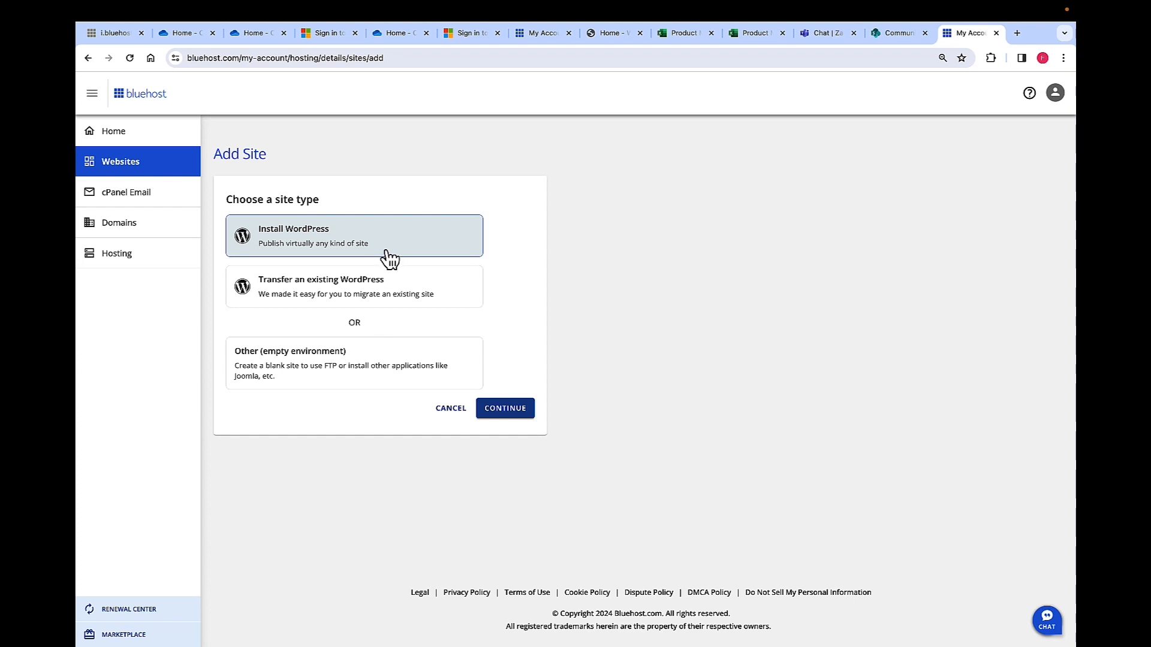
{"action": "mouse_move", "coordinate": [514, 402]}
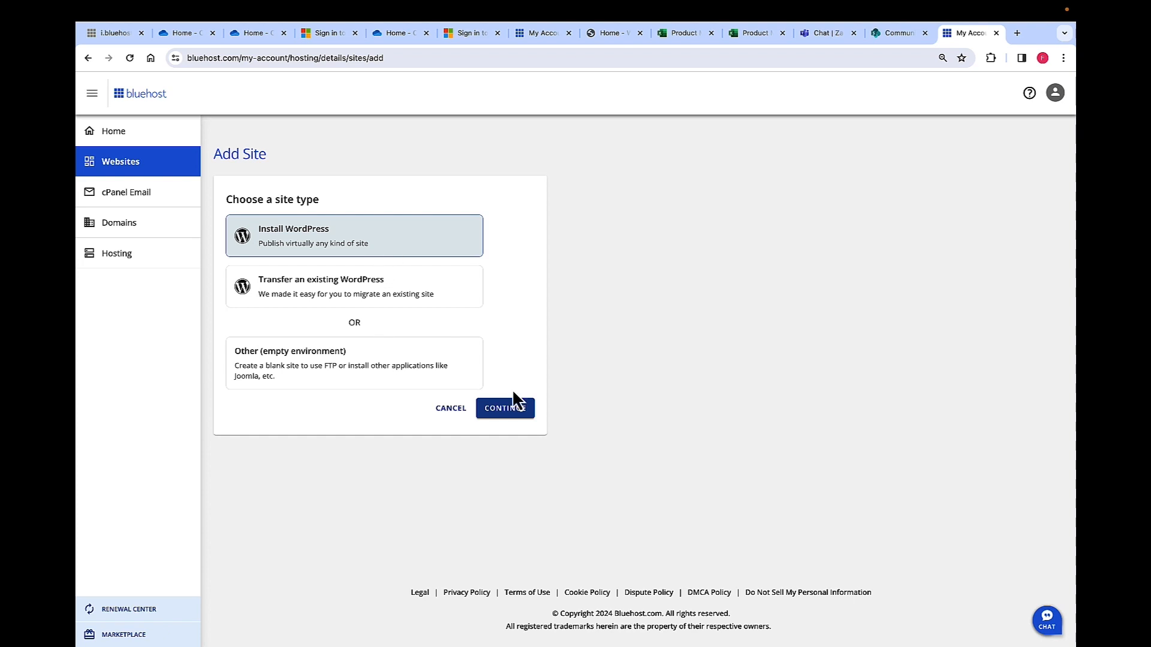
{"action": "left_click", "coordinate": [504, 409]}
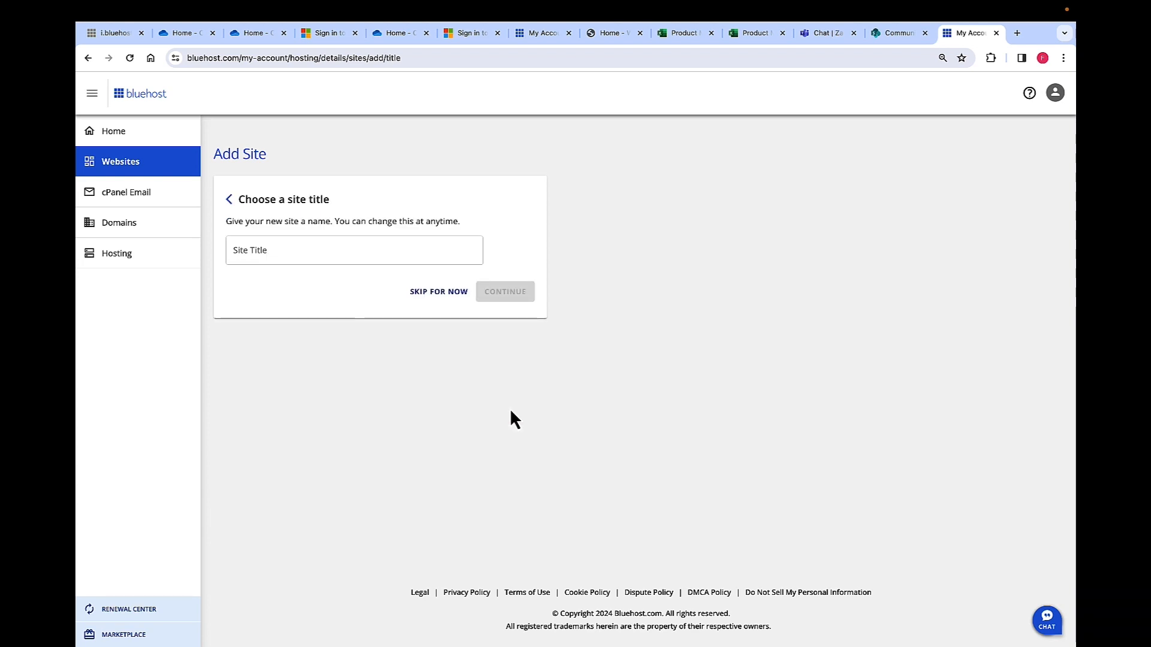
{"action": "left_click", "coordinate": [354, 249]}
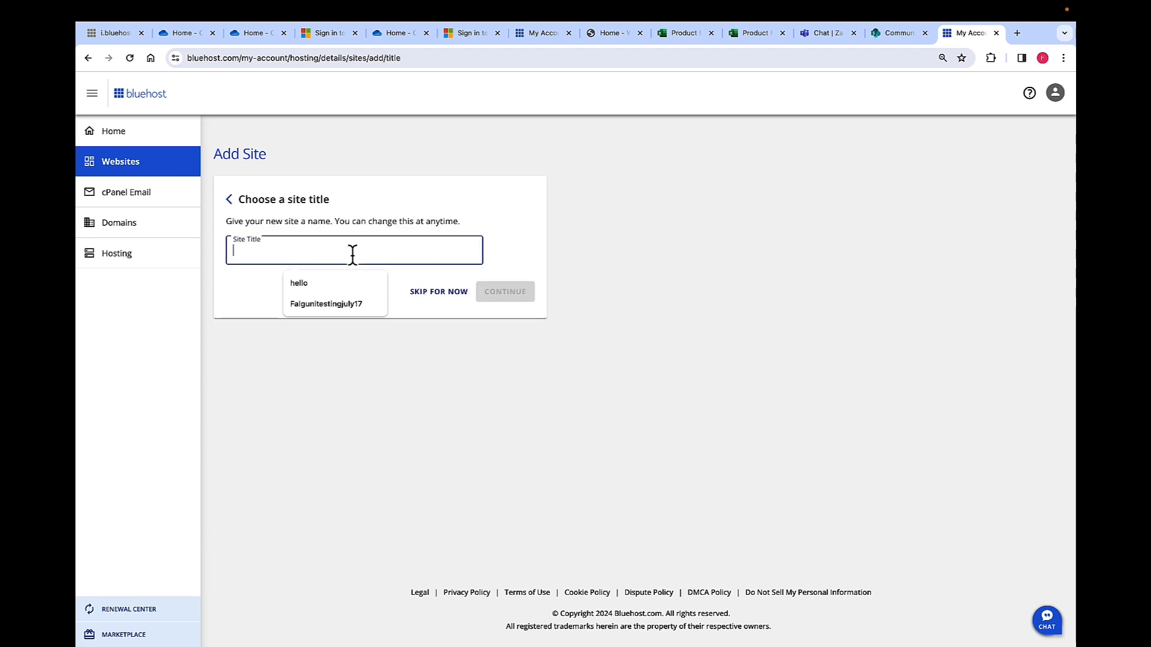
{"action": "type", "text": "march"}
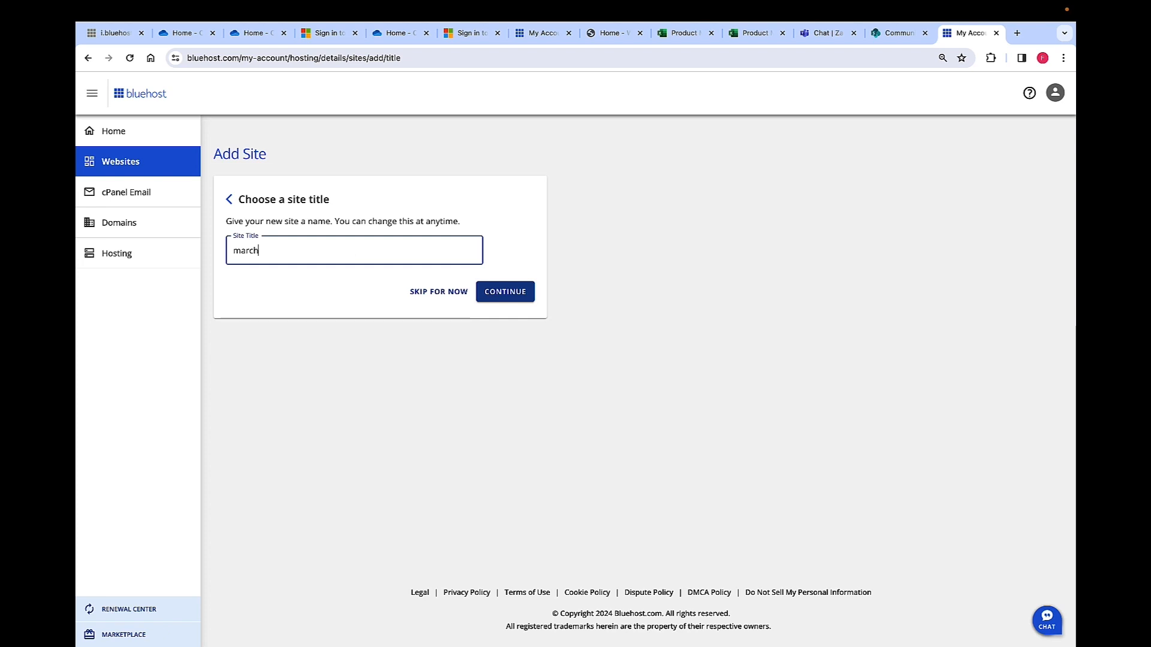
Confirm the 'march' title and connect the site to a temporary domain
{"action": "left_click", "coordinate": [505, 291]}
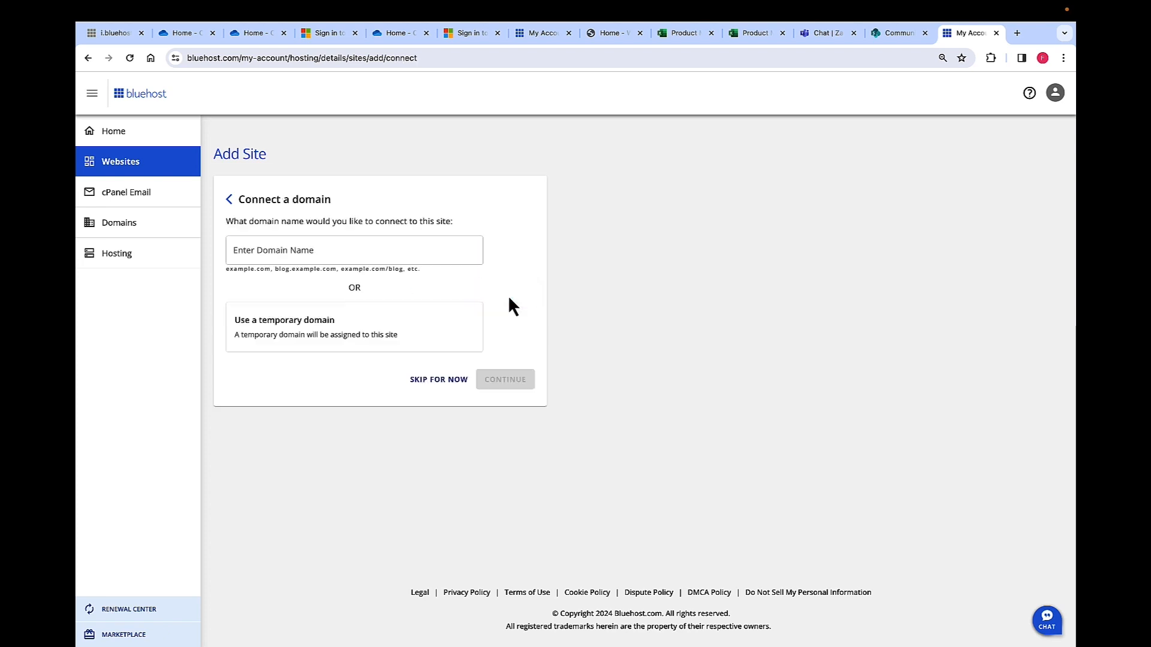
{"action": "mouse_move", "coordinate": [383, 222]}
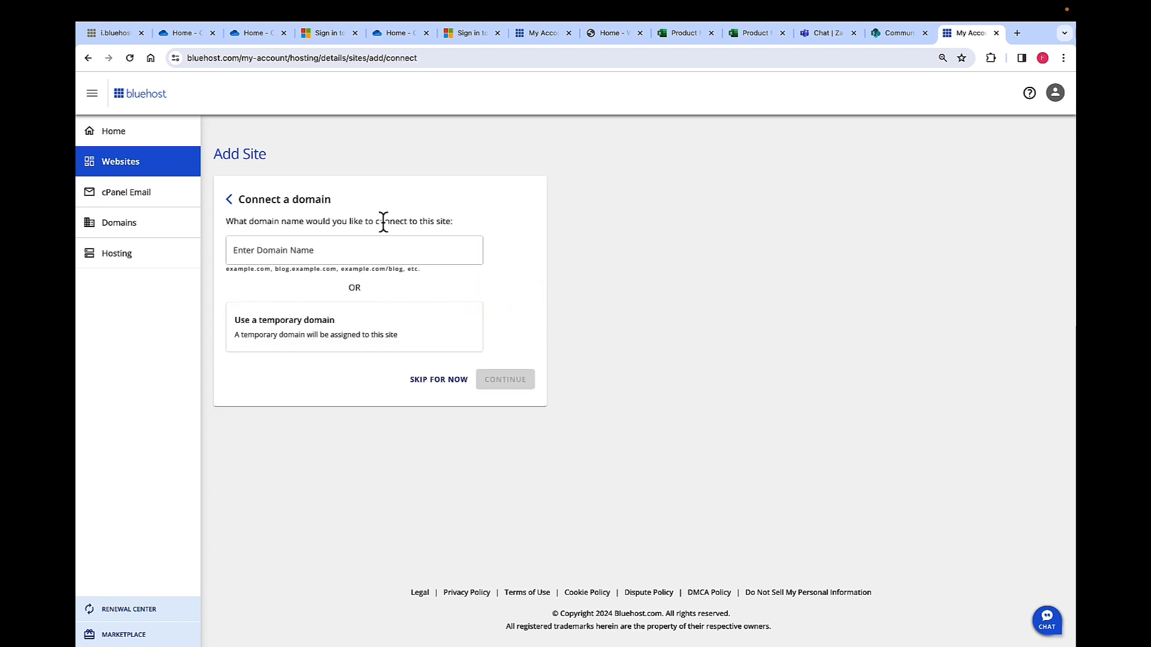
{"action": "left_click", "coordinate": [354, 249]}
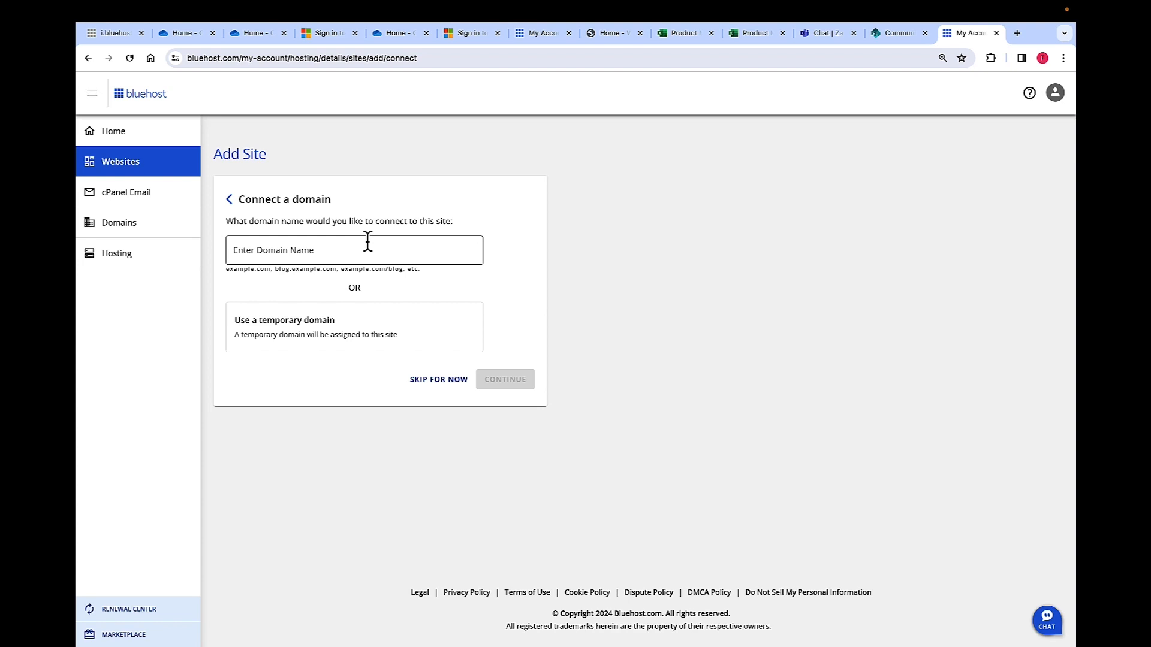
{"action": "mouse_move", "coordinate": [369, 249]}
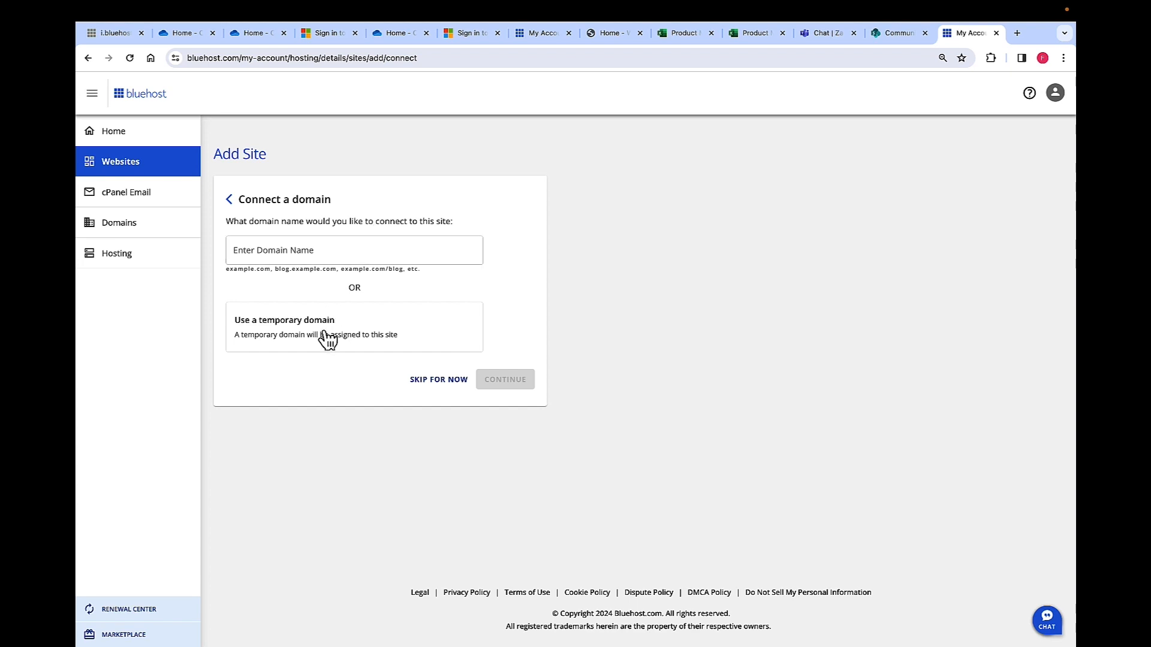
{"action": "left_click", "coordinate": [354, 326]}
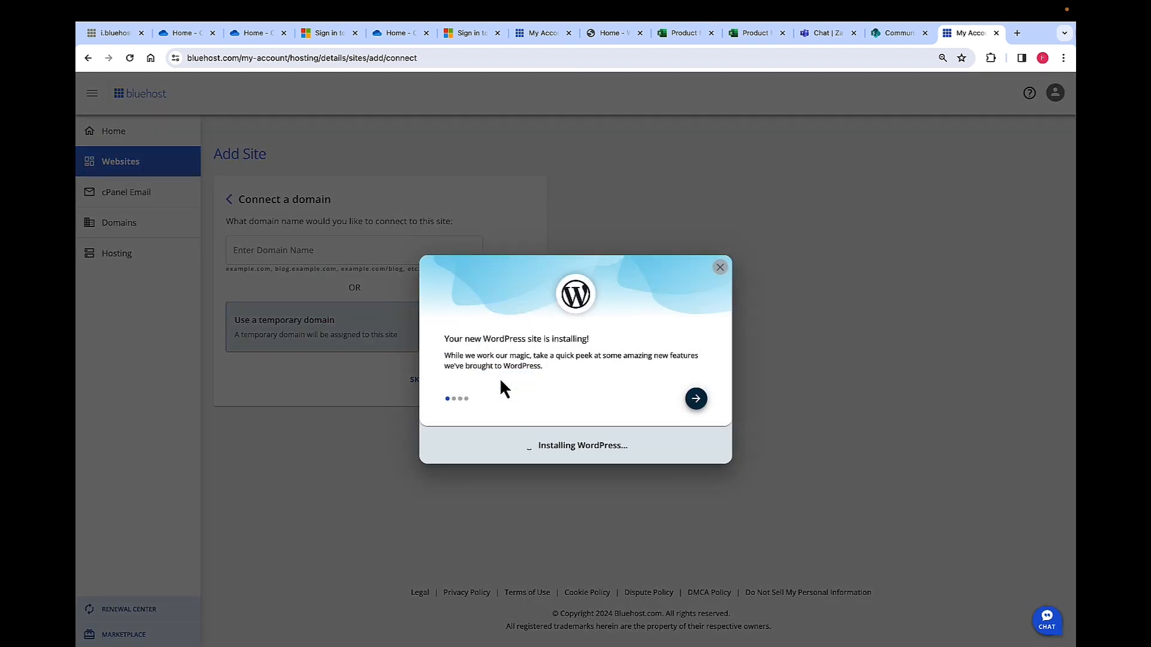
{"action": "mouse_move", "coordinate": [792, 346]}
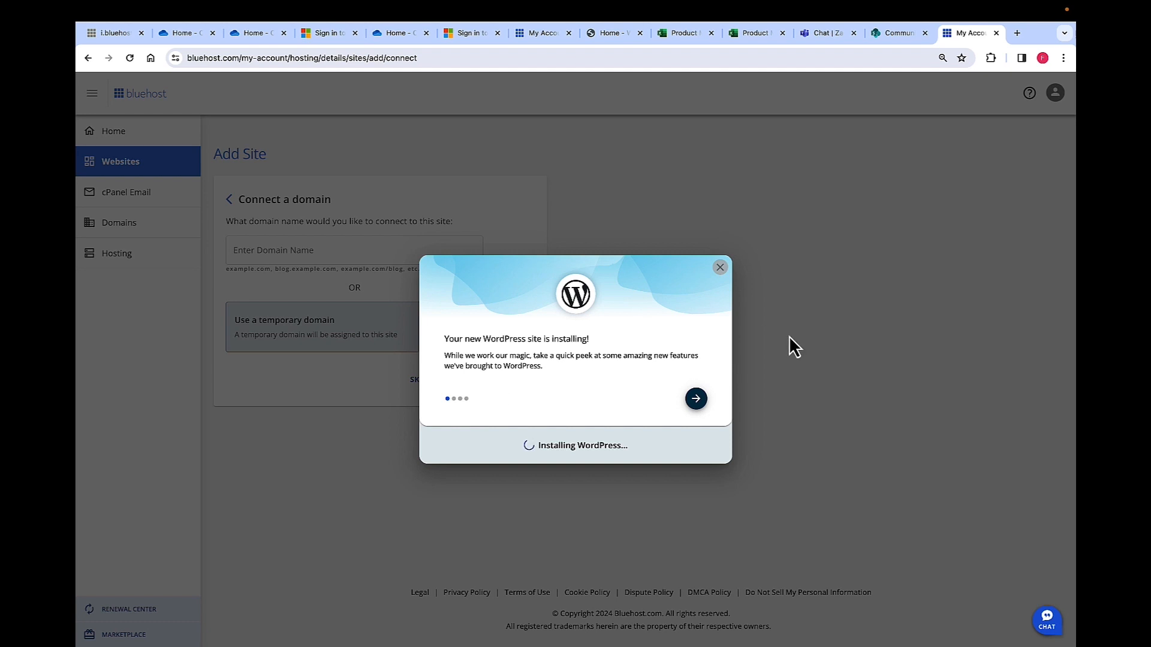
{"action": "mouse_move", "coordinate": [785, 331]}
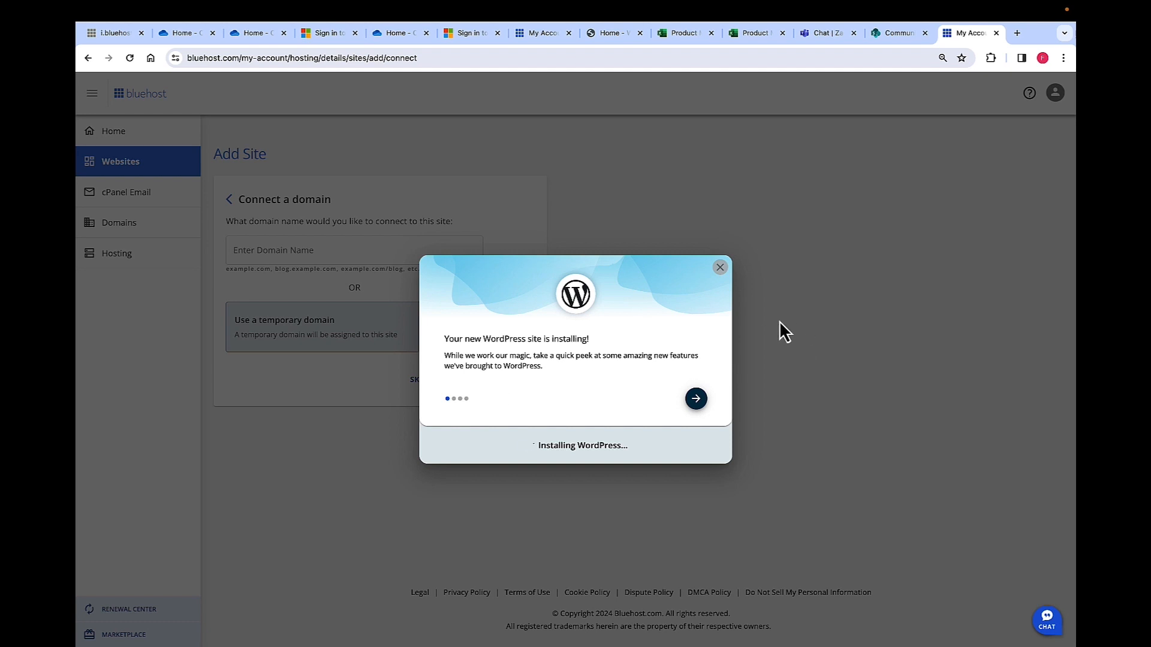
Close the 'Your new WordPress site is installing' dialog to see the websites list
{"action": "left_click", "coordinate": [719, 266]}
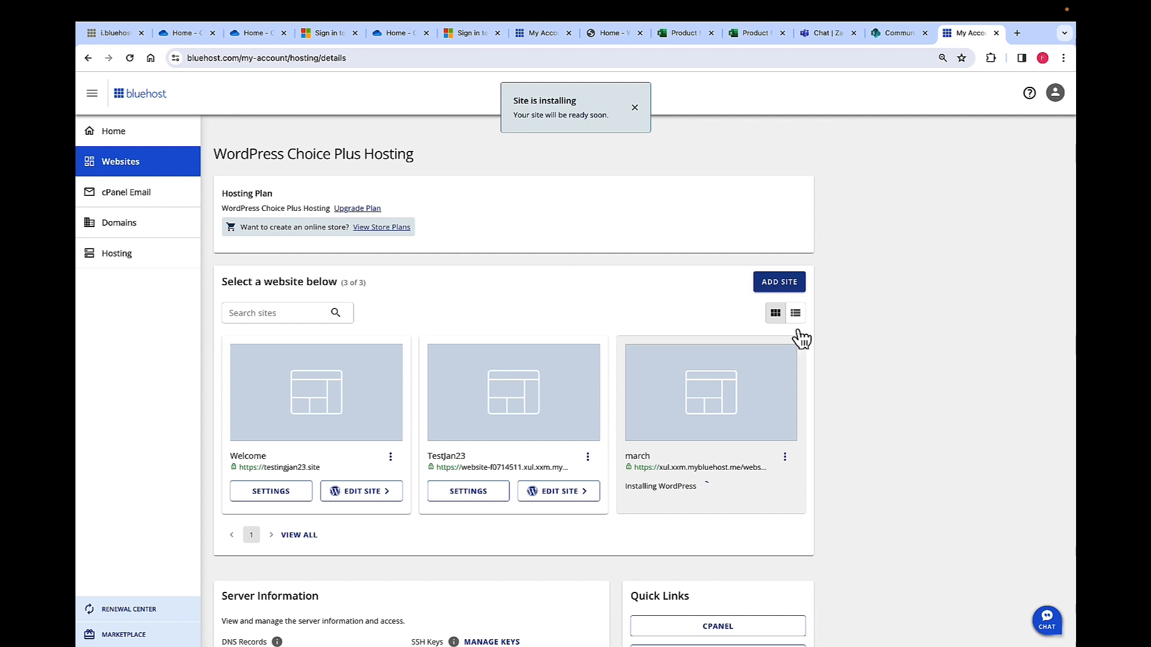
{"action": "mouse_move", "coordinate": [572, 161]}
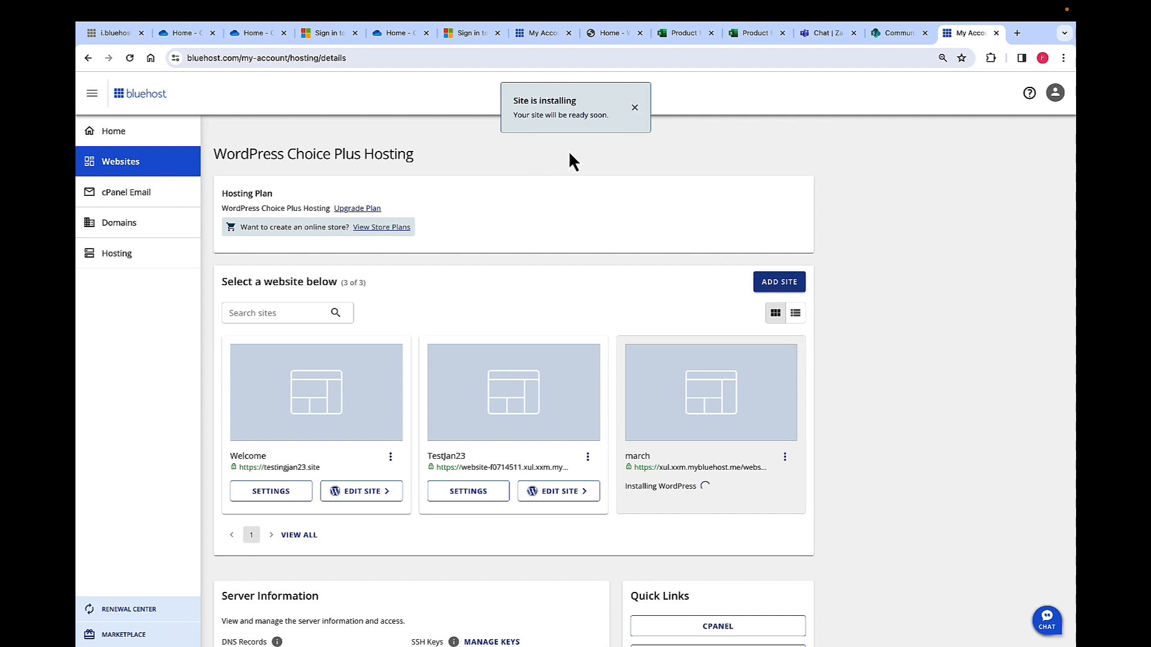
Dismiss the 'Site is installing' toast notification on the hosting page
{"action": "left_click", "coordinate": [634, 108]}
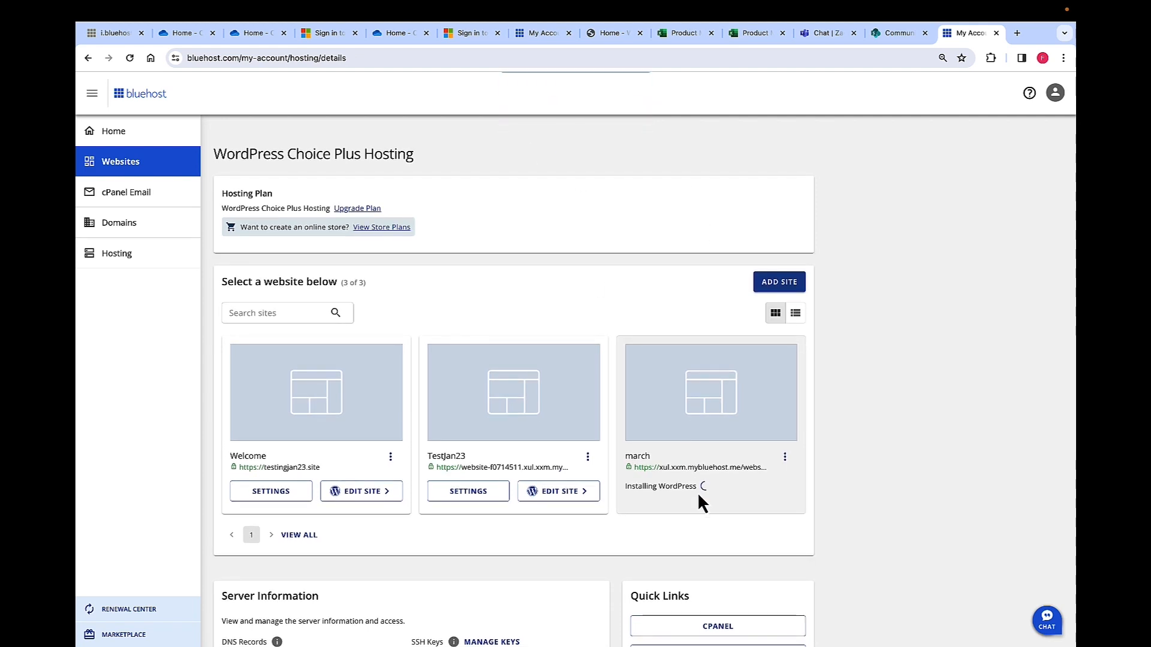
{"action": "mouse_move", "coordinate": [540, 514]}
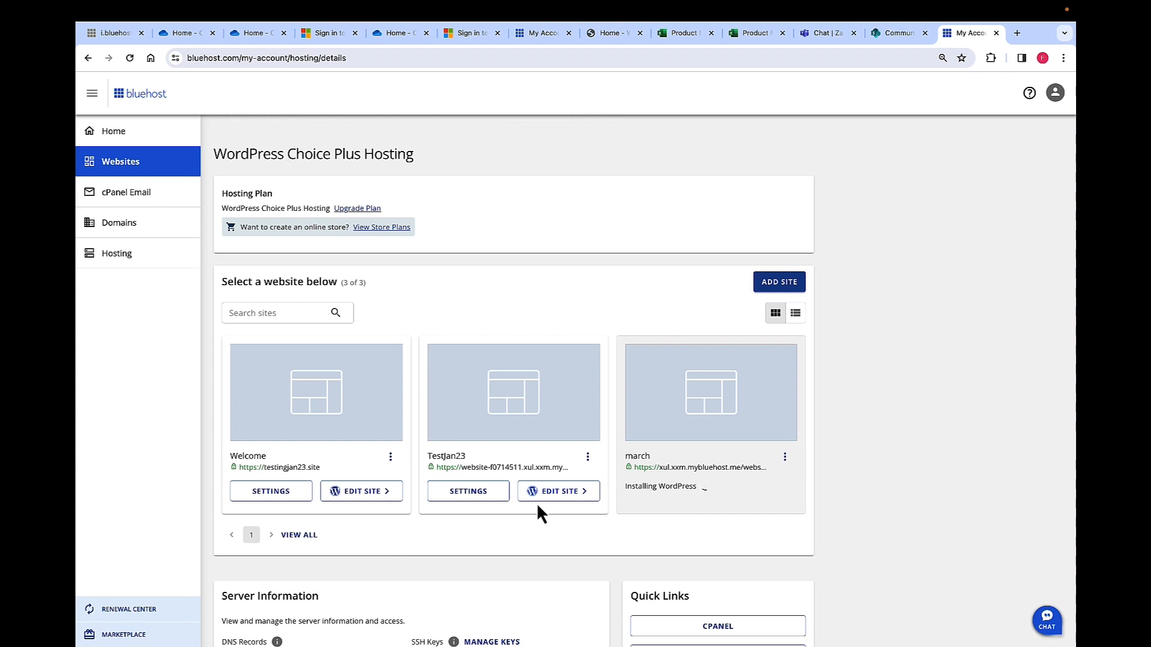